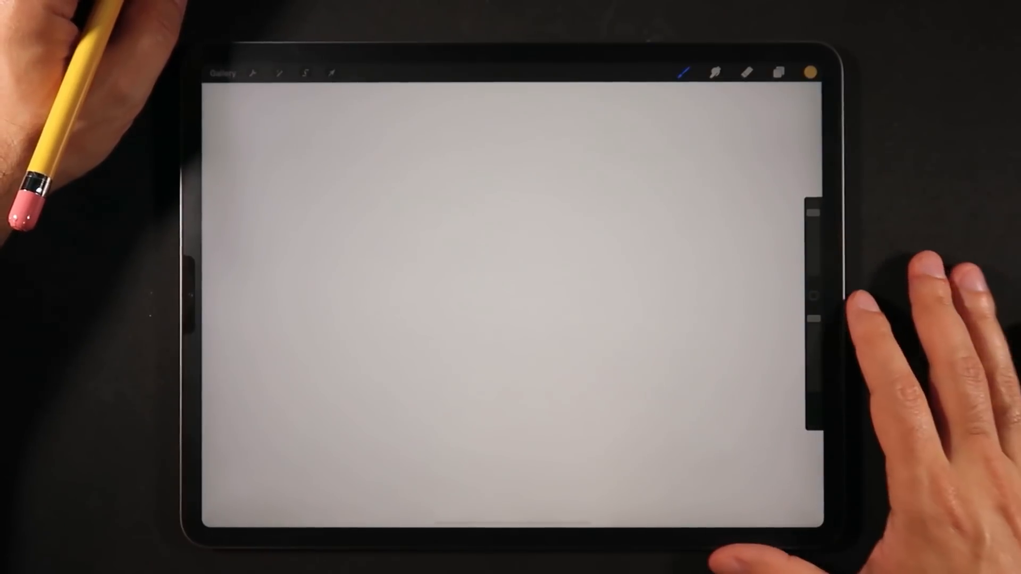
- Show the Actions menu's Video options with time-lapse recording turned on
{"action": "left_click", "coordinate": [253, 72]}
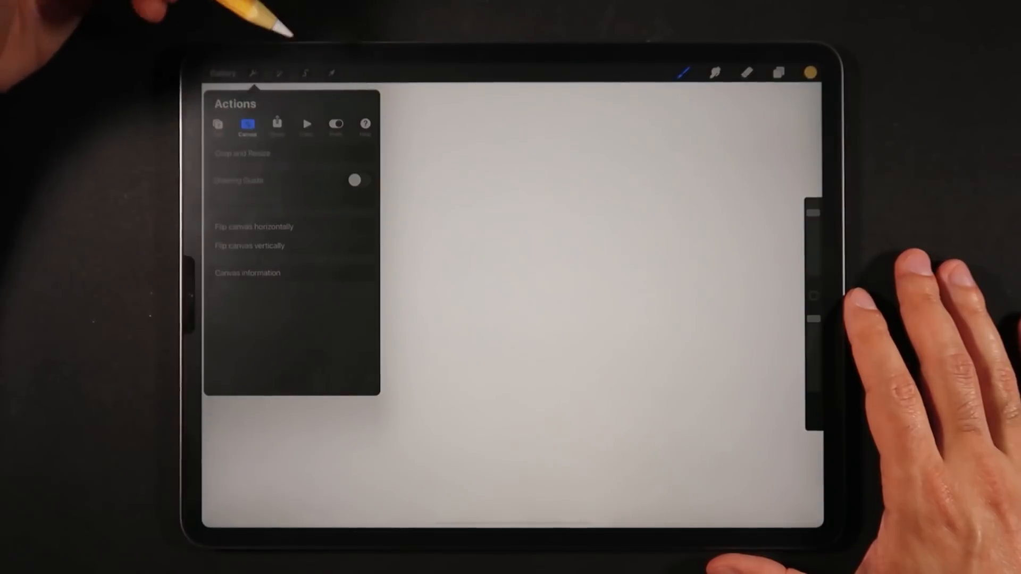
{"action": "left_click", "coordinate": [276, 123]}
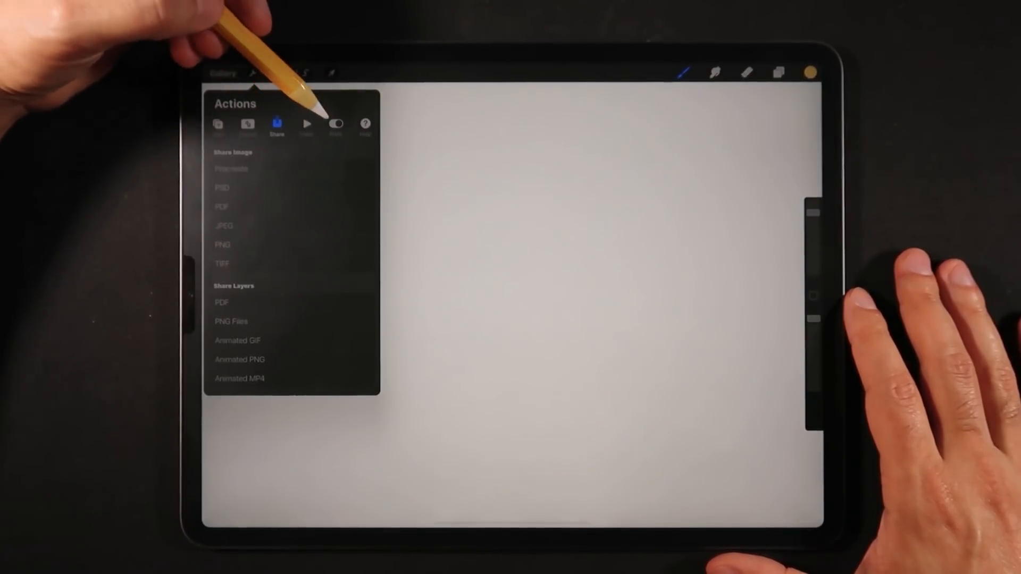
{"action": "left_click", "coordinate": [306, 123]}
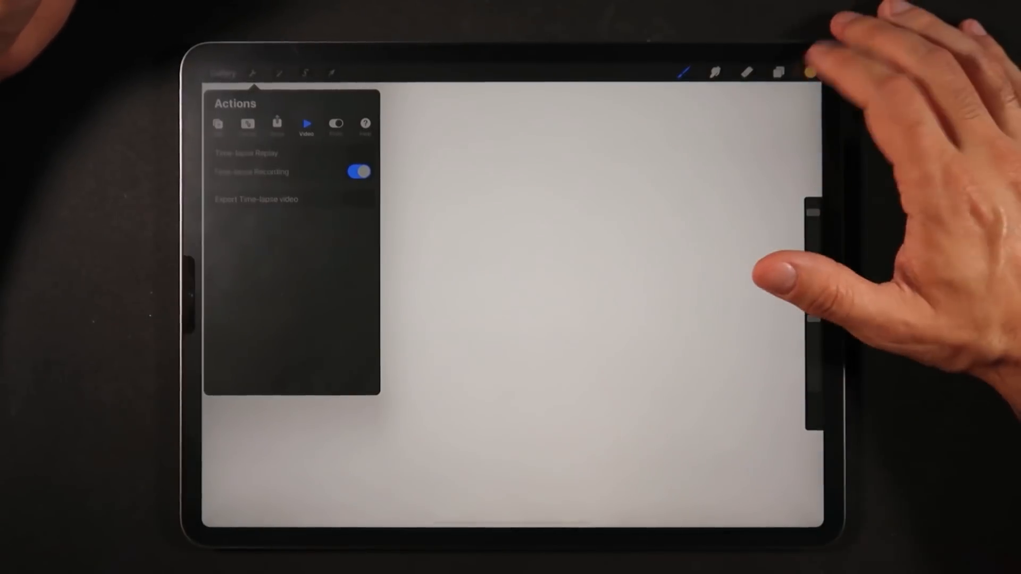
- Choose a yellow-green in the Classic colour square and dismiss the panel
{"action": "left_click", "coordinate": [810, 73]}
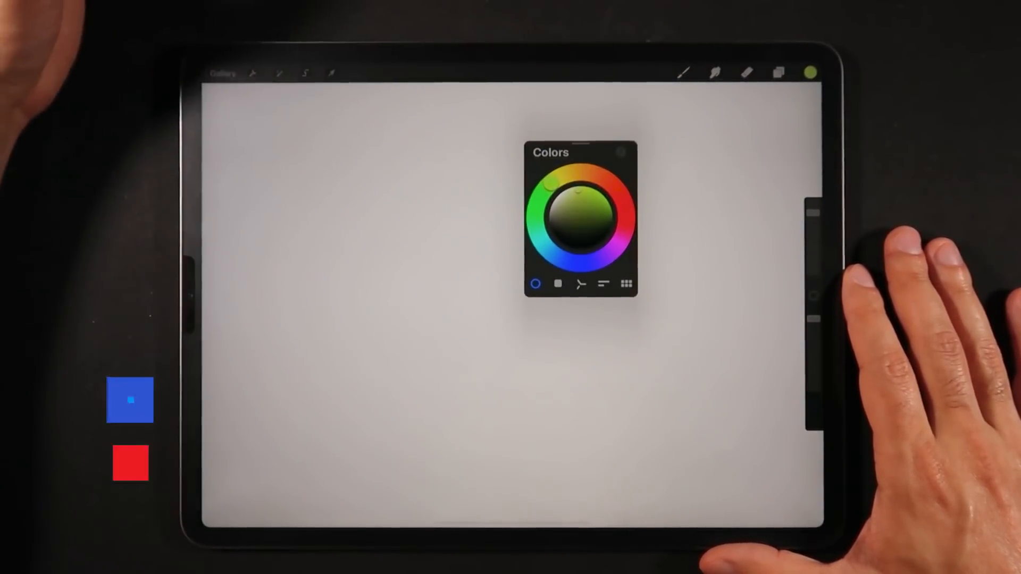
{"action": "left_click", "coordinate": [558, 291]}
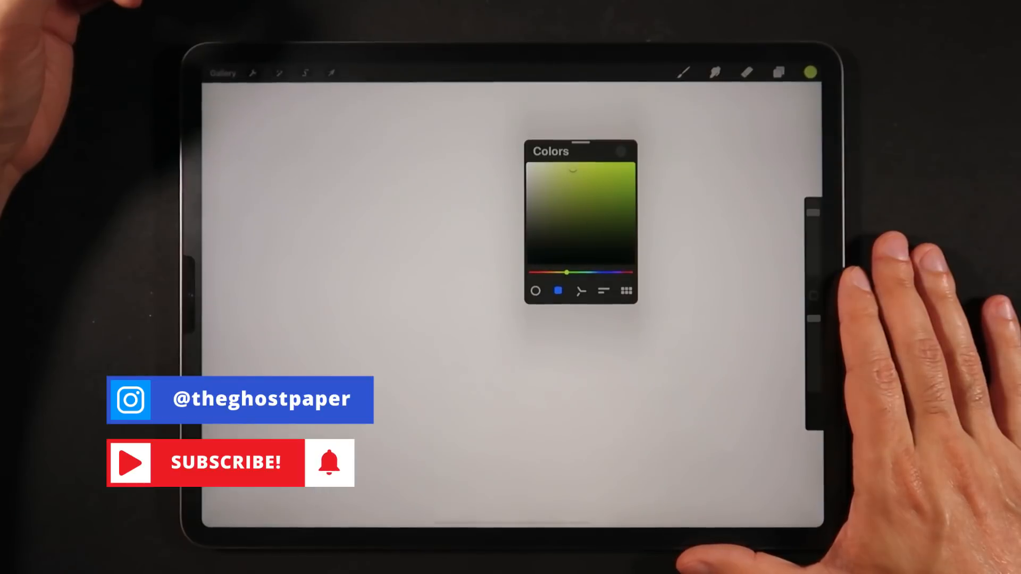
{"action": "left_click", "coordinate": [580, 291]}
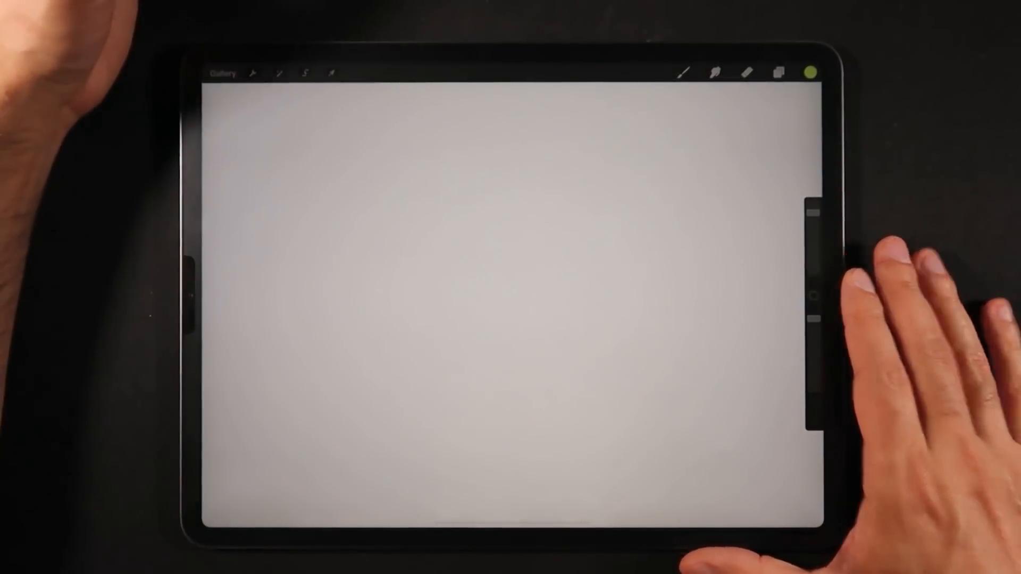
- Pick a purple on the Harmony wheel, try Analogous and Triadic, then show saved Palettes
{"action": "left_click", "coordinate": [810, 72]}
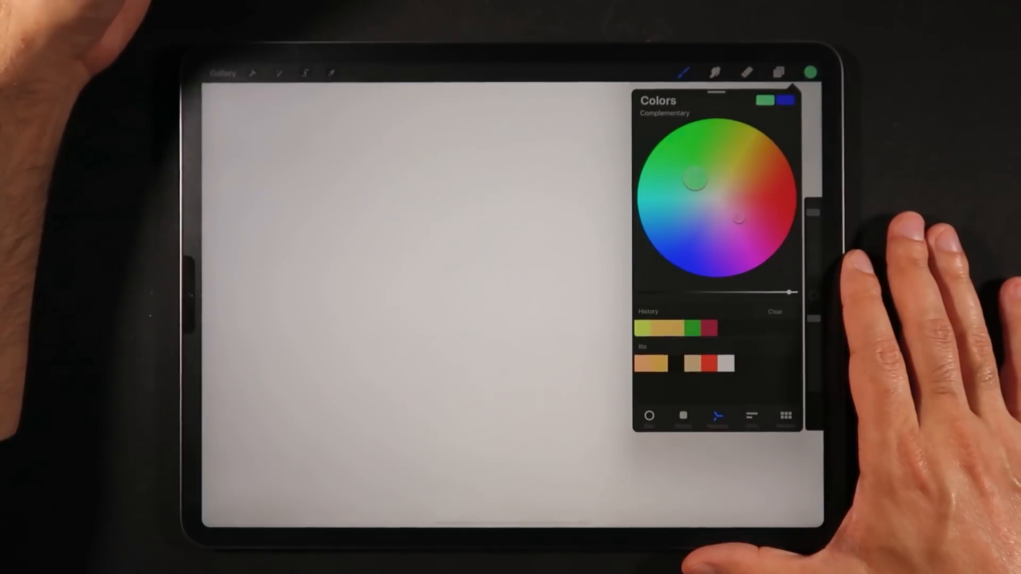
{"action": "left_click", "coordinate": [693, 137]}
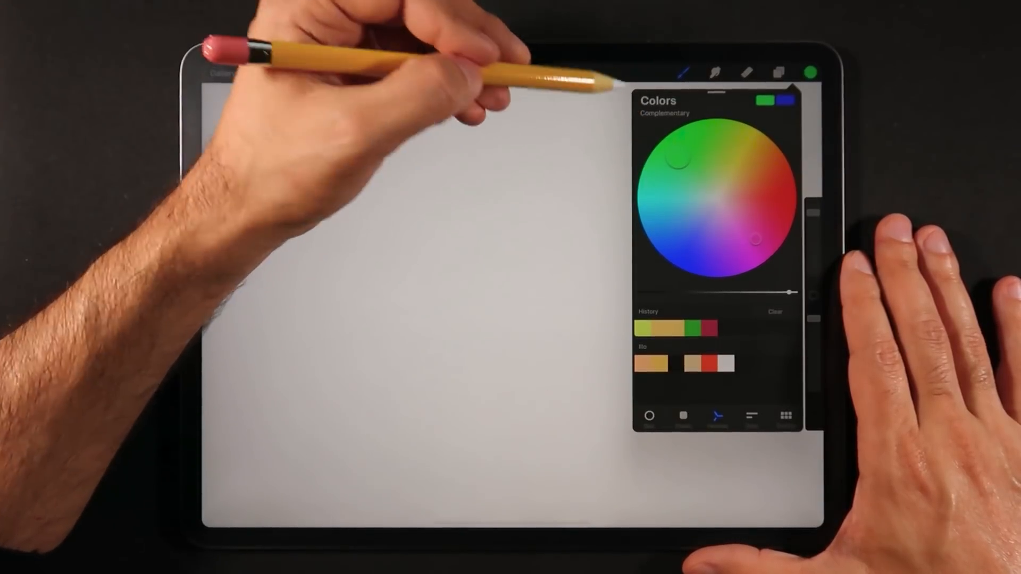
{"action": "left_click", "coordinate": [664, 113]}
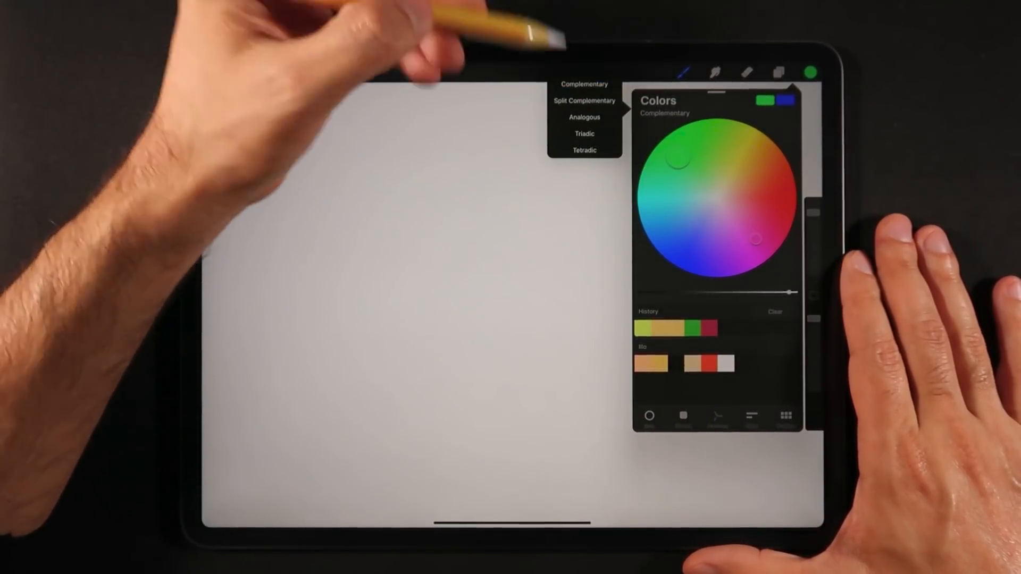
{"action": "left_click", "coordinate": [584, 117]}
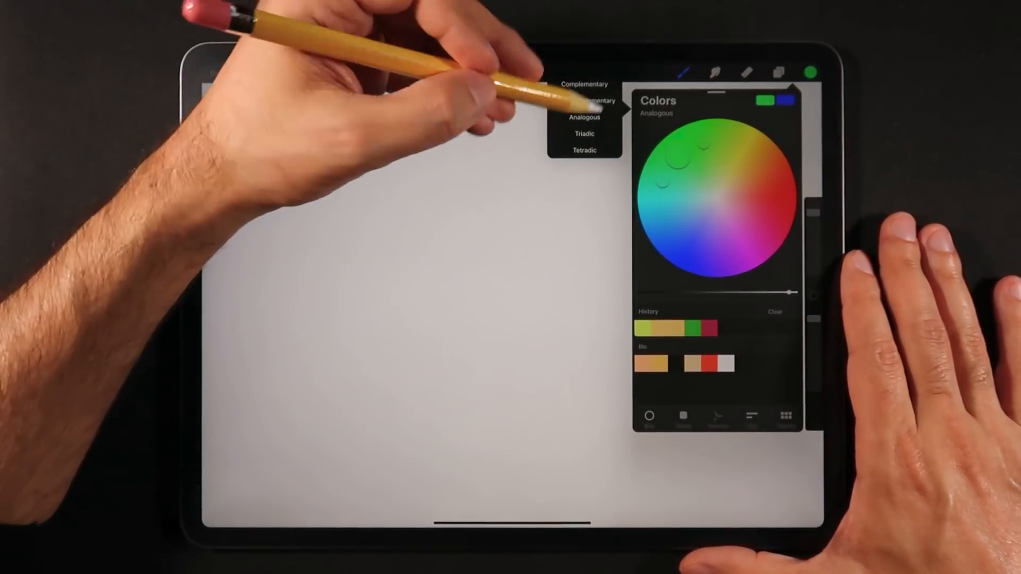
{"action": "left_click", "coordinate": [584, 134]}
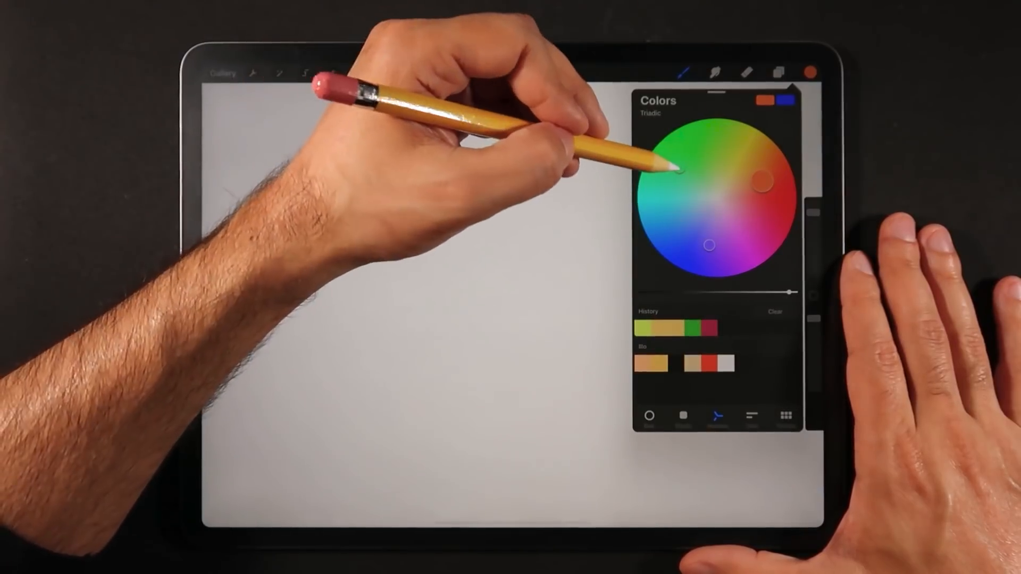
{"action": "left_click", "coordinate": [681, 169]}
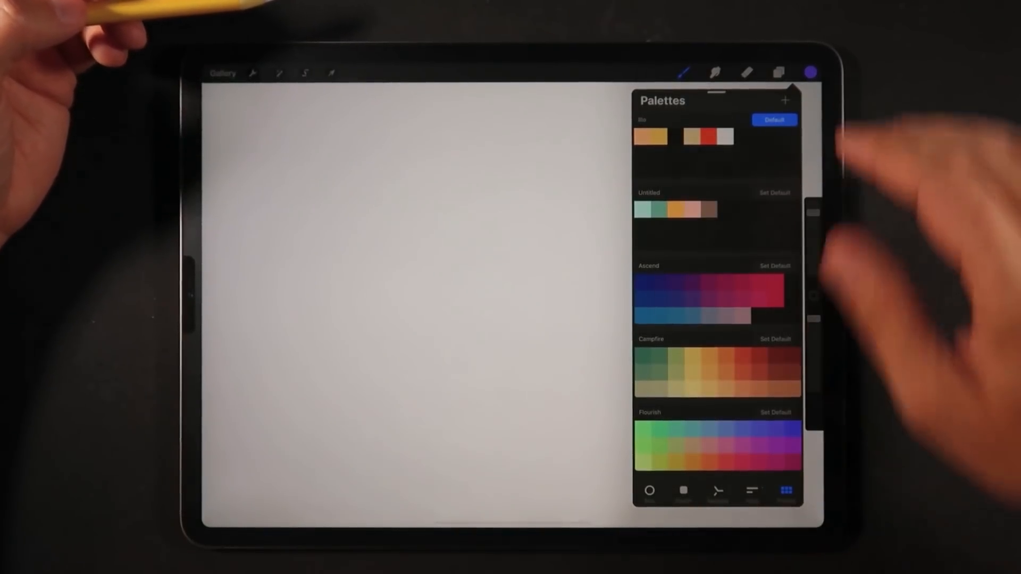
- Enable Animation Assist in Prefs and show its loop playback settings
{"action": "left_click", "coordinate": [777, 72]}
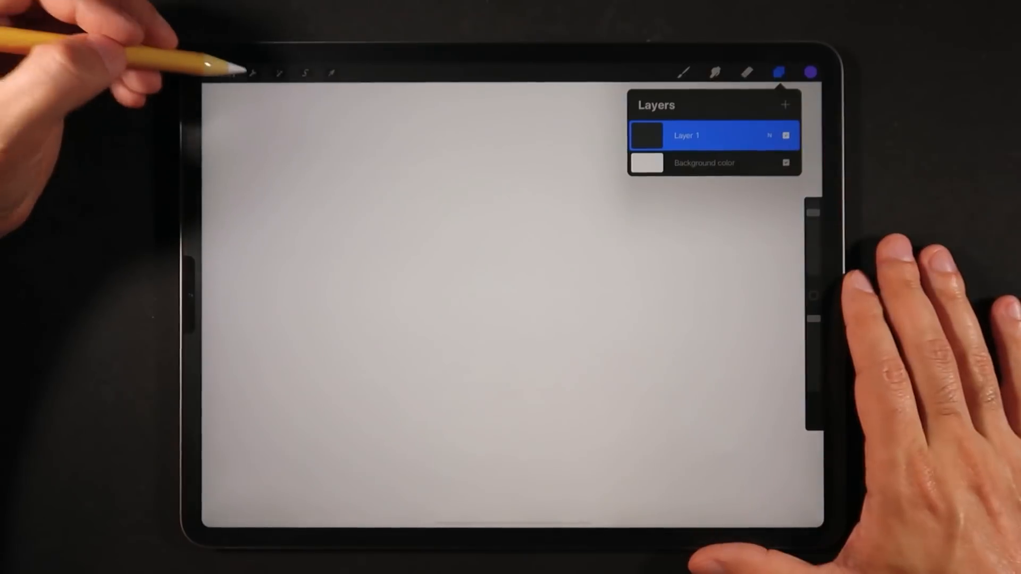
{"action": "left_click", "coordinate": [253, 72]}
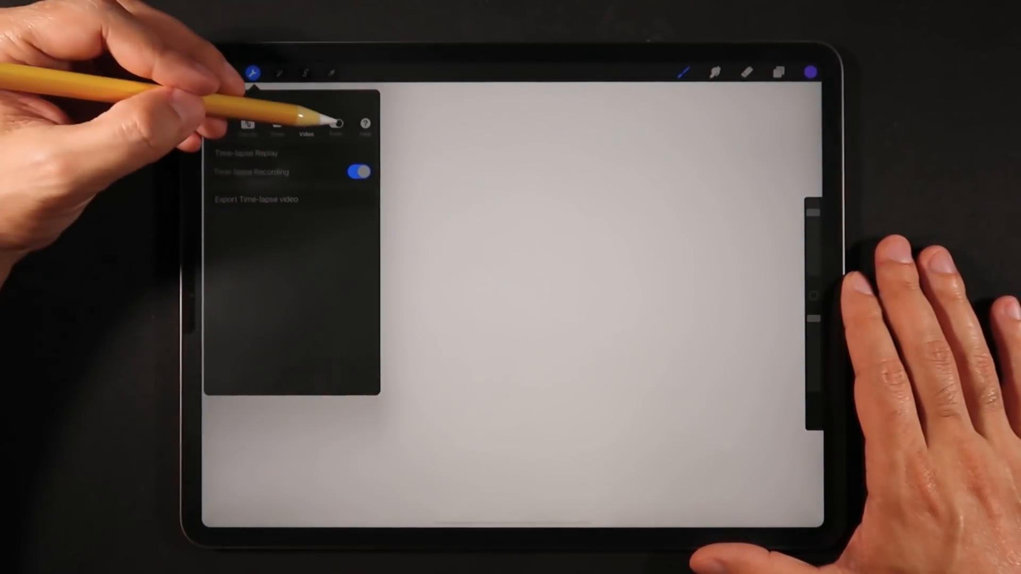
{"action": "left_click", "coordinate": [335, 125]}
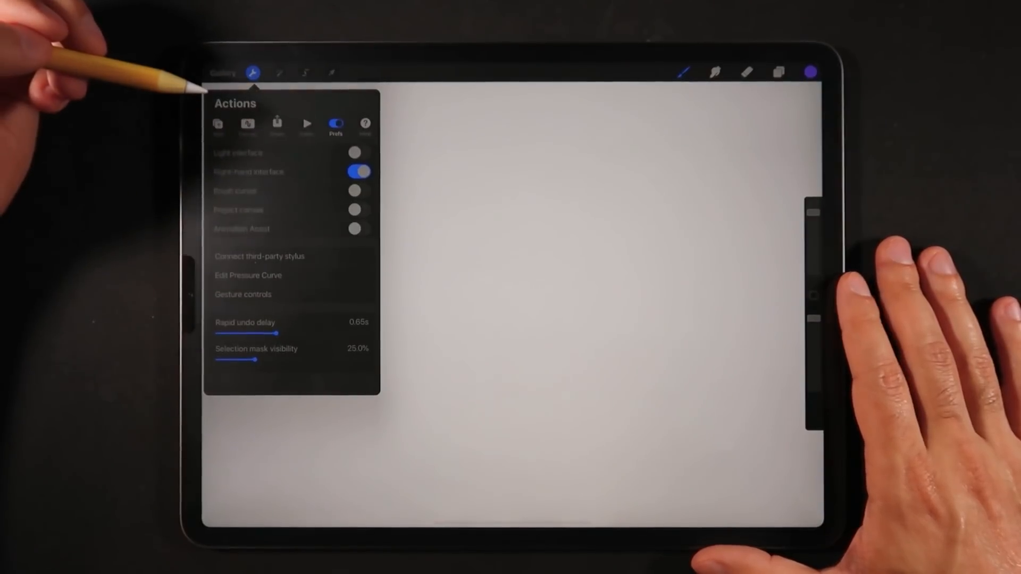
{"action": "left_click", "coordinate": [357, 228]}
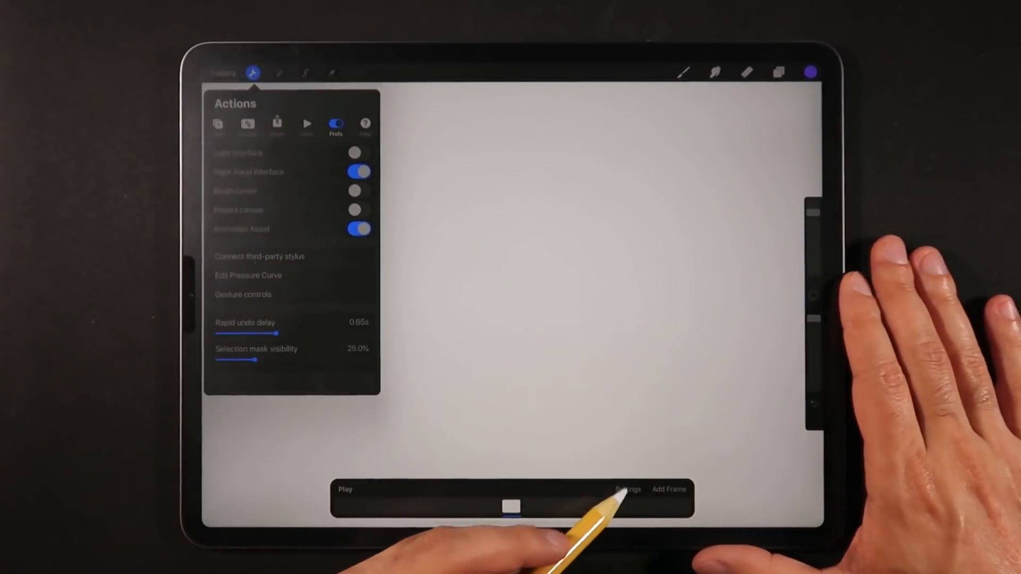
{"action": "left_click", "coordinate": [627, 489]}
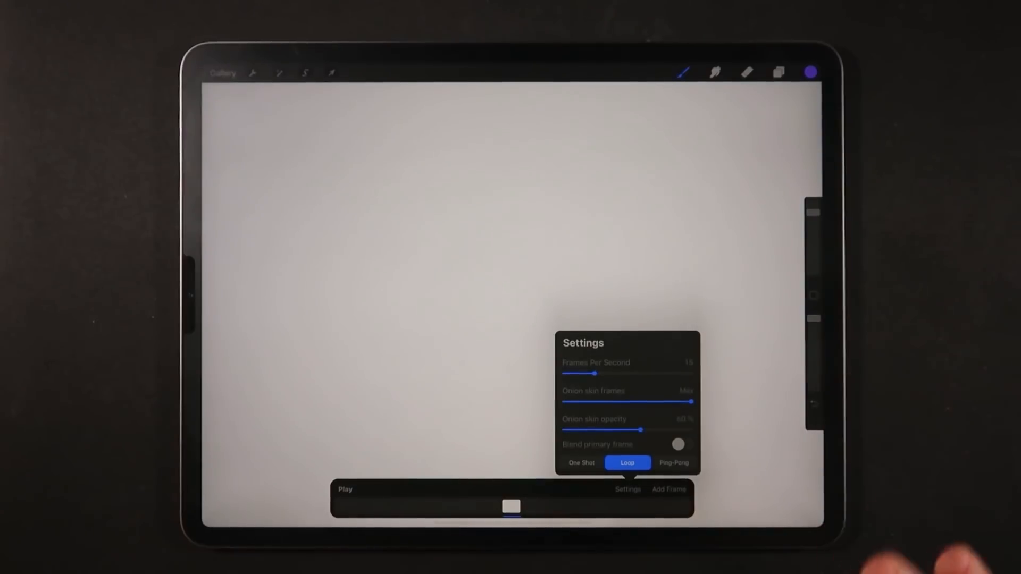
- Adjust onion skin, play the red ball animation and show one frame's options
{"action": "left_click", "coordinate": [627, 489]}
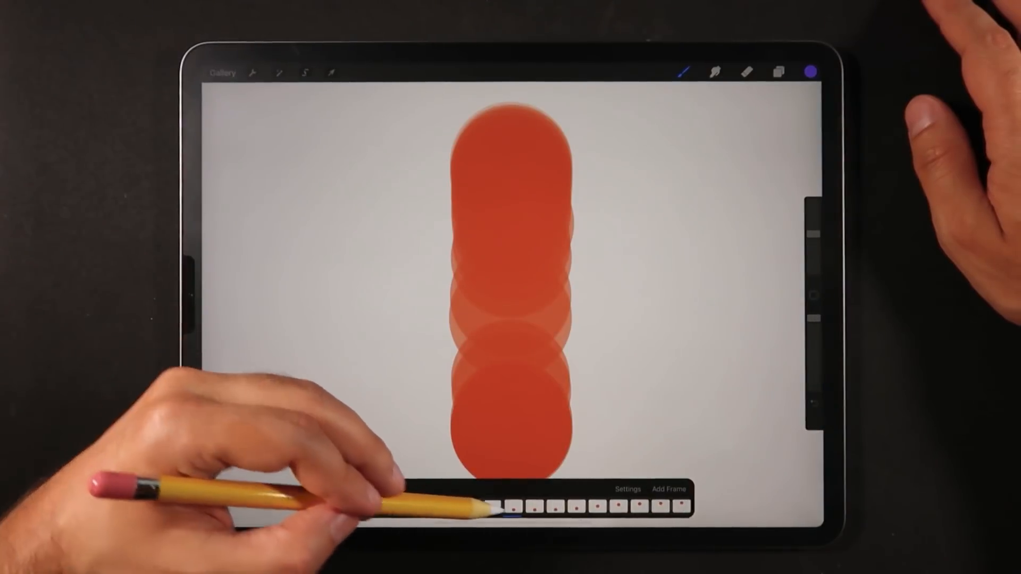
{"action": "left_click", "coordinate": [626, 490]}
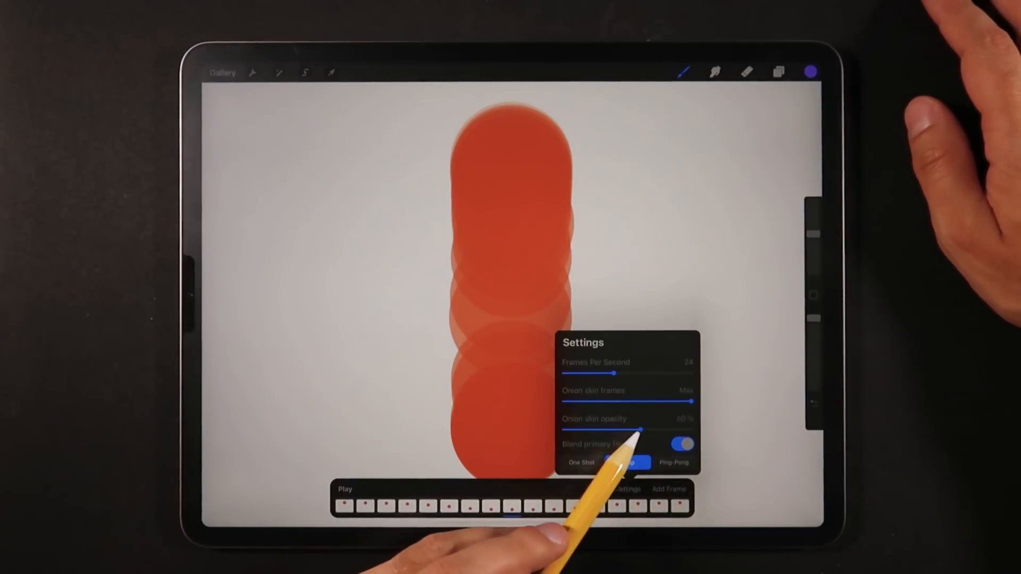
{"action": "left_click_drag", "start_coordinate": [638, 430], "coordinate": [644, 430]}
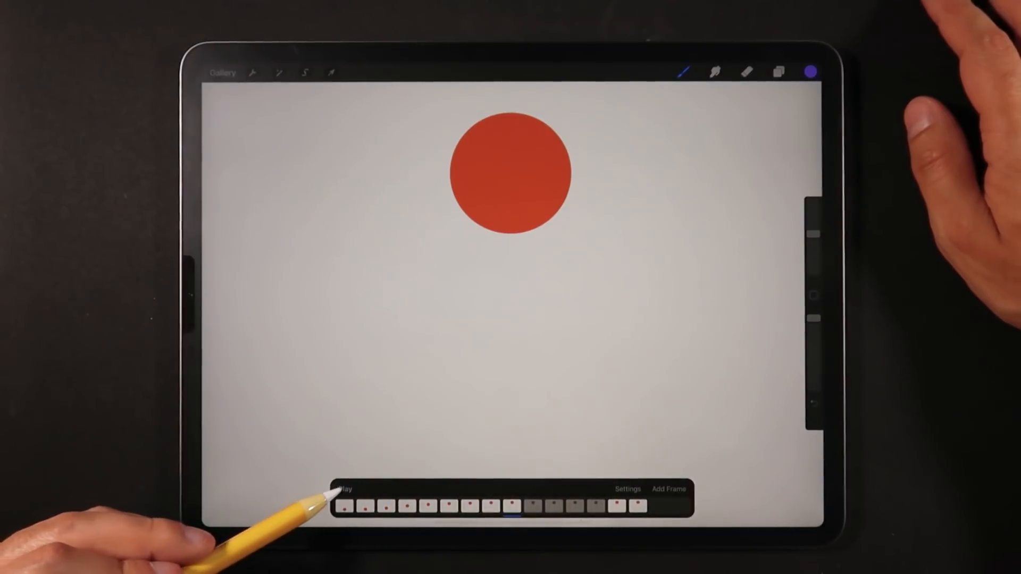
{"action": "left_click", "coordinate": [344, 489]}
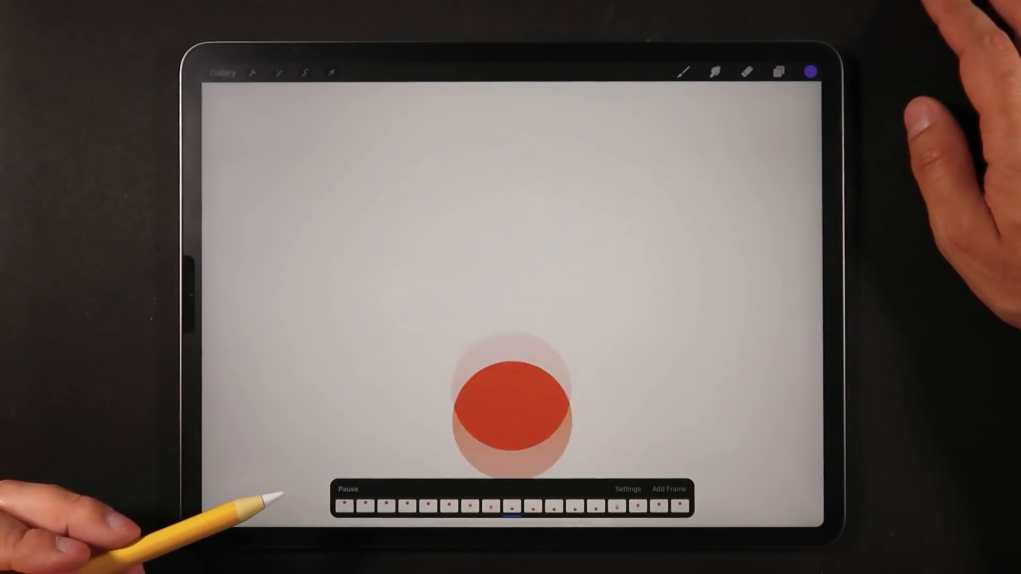
{"action": "left_click", "coordinate": [511, 505]}
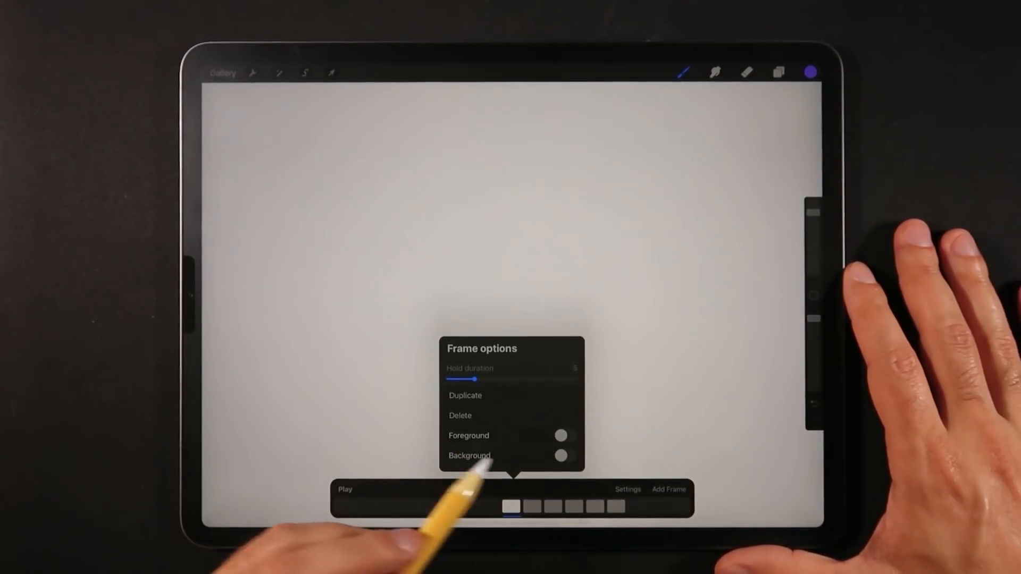
- Set the first frame as Background and show Layer 1's options in the layers list
{"action": "left_click", "coordinate": [561, 455]}
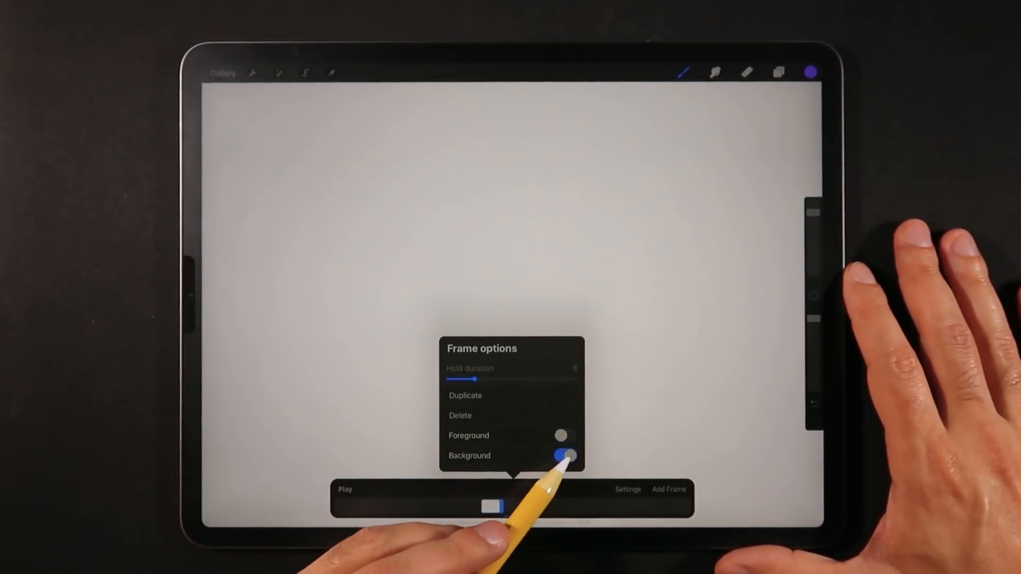
{"action": "left_click", "coordinate": [777, 72]}
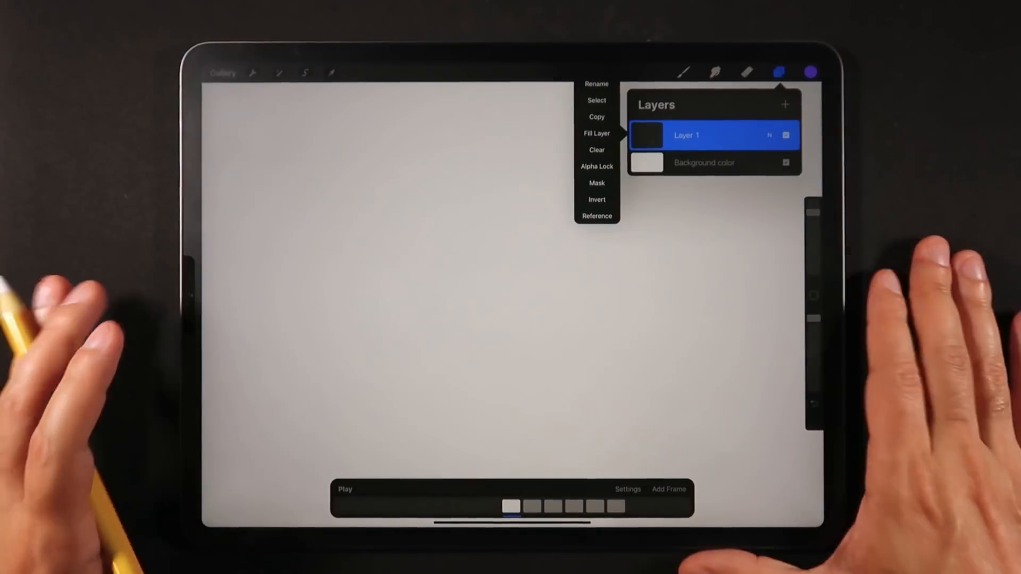
- Show Layer 1's full blend mode list with Normal current
{"action": "left_click", "coordinate": [778, 73]}
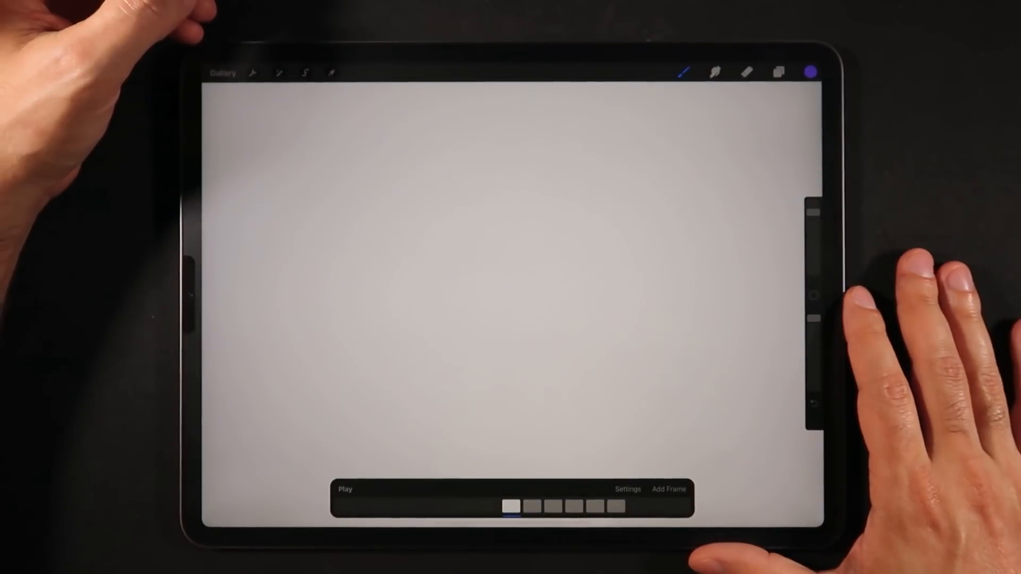
{"action": "left_click", "coordinate": [777, 73]}
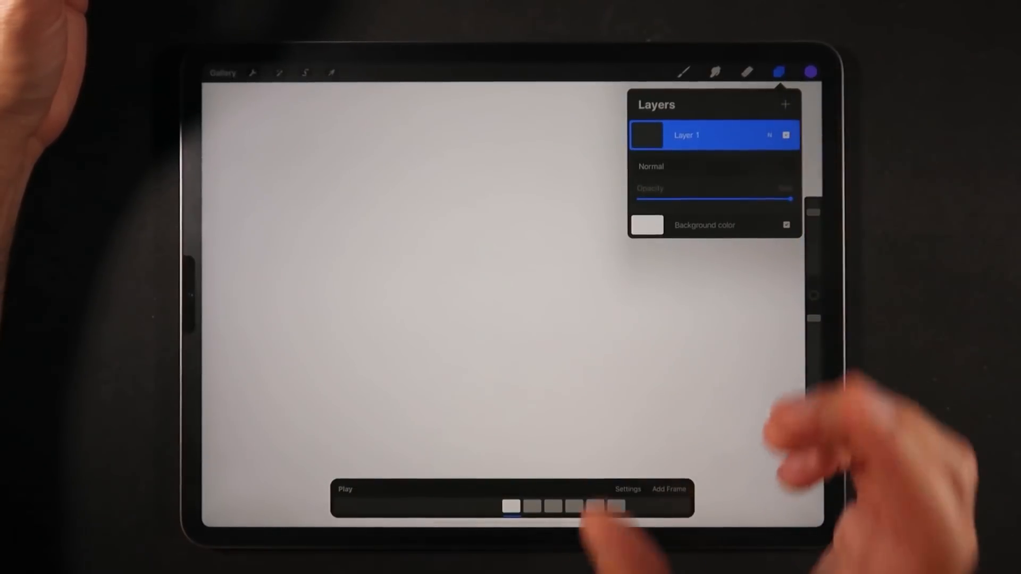
{"action": "left_click", "coordinate": [651, 166]}
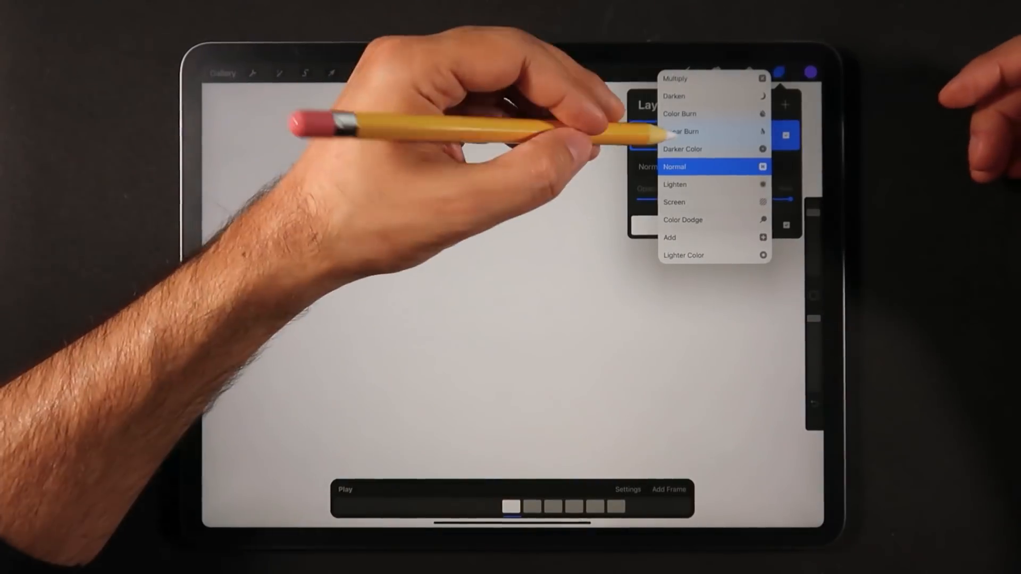
- Browse the blend modes, keep Normal and collapse Layer 1's settings
{"action": "scroll", "scroll_direction": "down", "scroll_amount": 3}
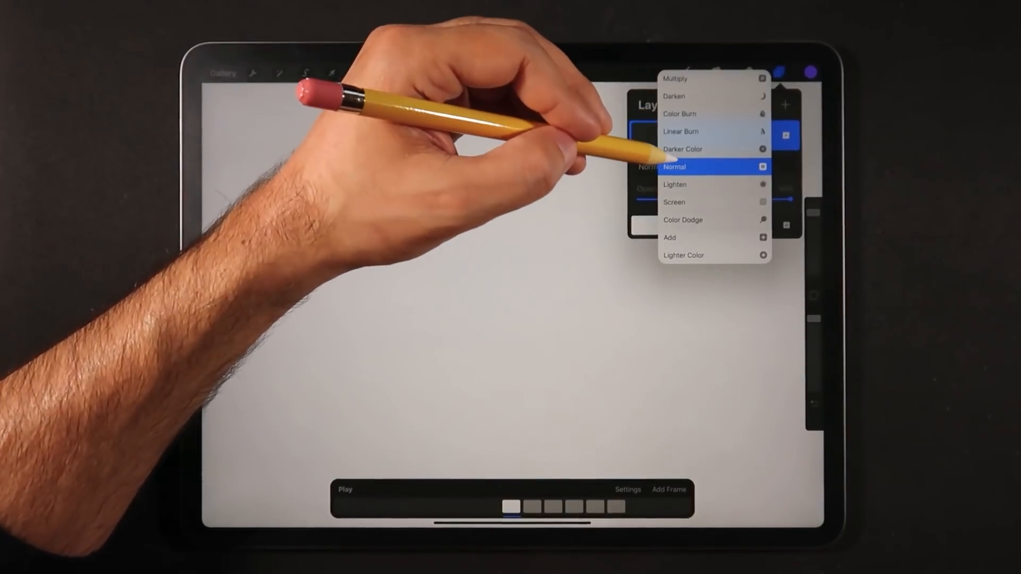
{"action": "left_click", "coordinate": [674, 167]}
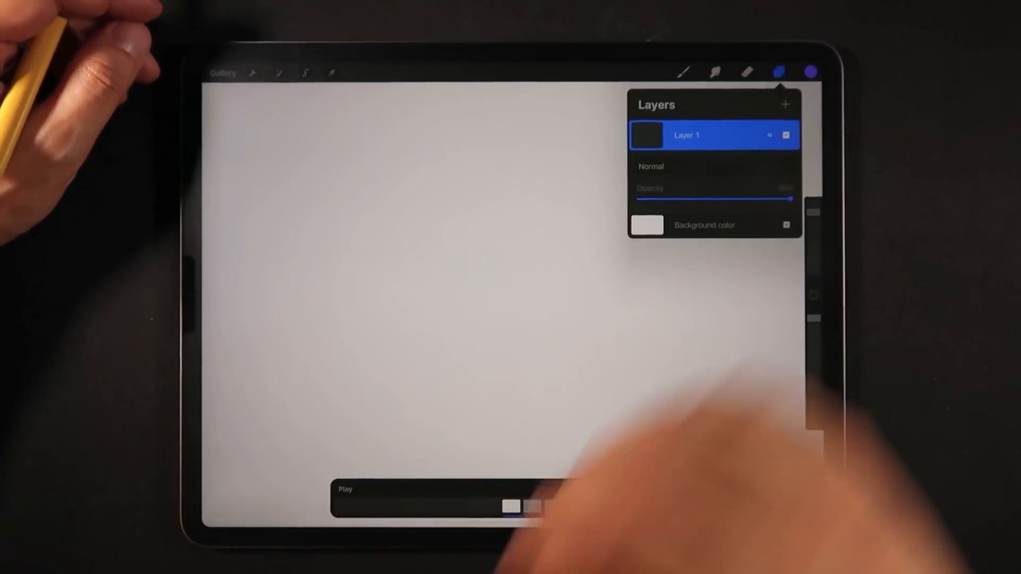
{"action": "left_click", "coordinate": [669, 489]}
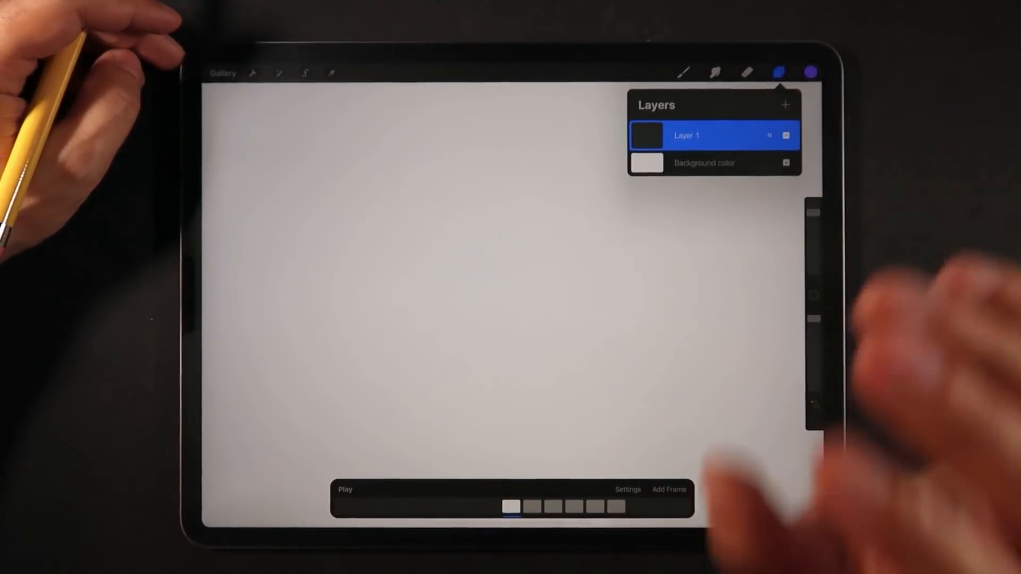